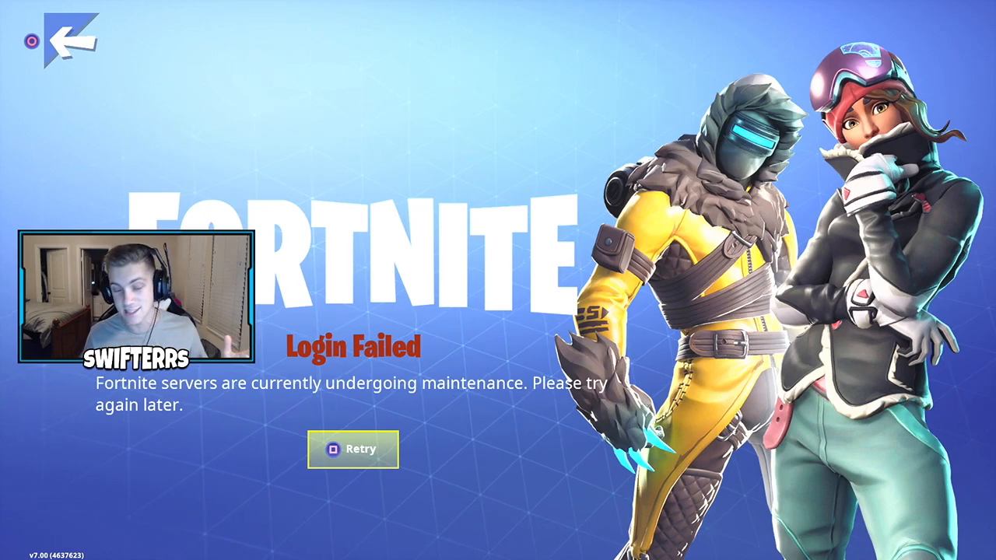
Step: Retry the login and open Support a Creator from the Item Shop settings
left_click(352, 449)
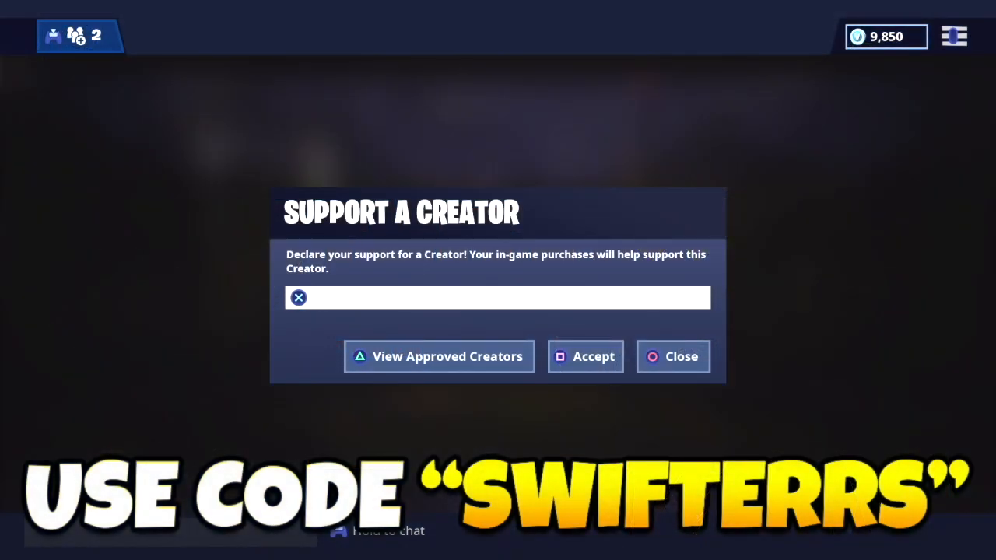
Step: Accept Swifterrs as the supported creator and switch to the v7.01 patch notes tab
left_click(497, 297)
type("Swifterrs")
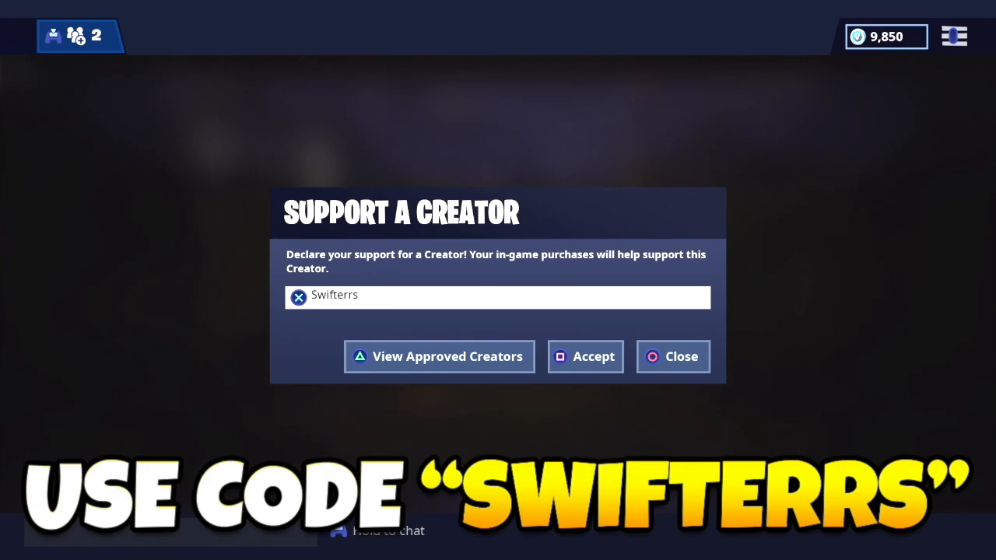
left_click(593, 357)
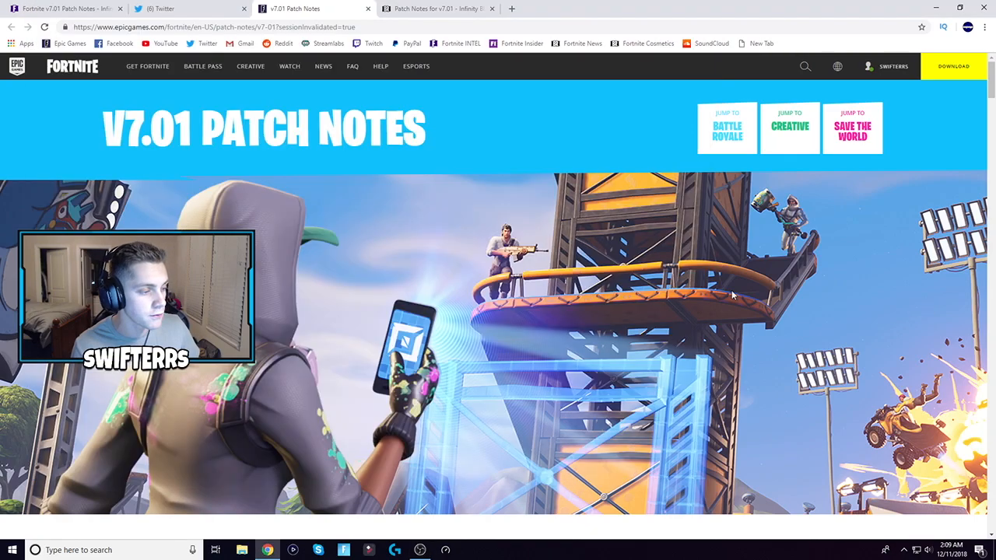
Step: Scroll past the banner to the Ready Your Sword weapon images
scroll("down", 3)
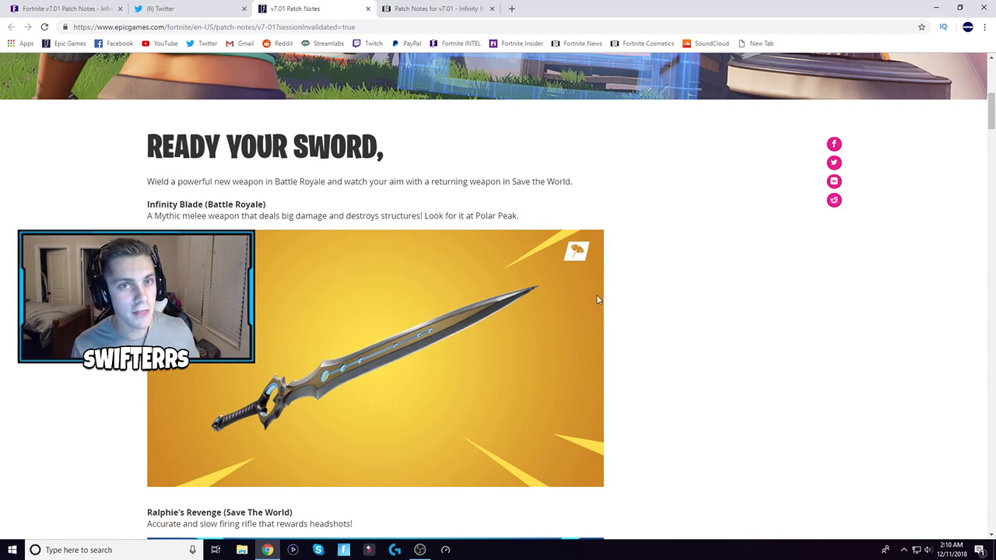
scroll("down", 3)
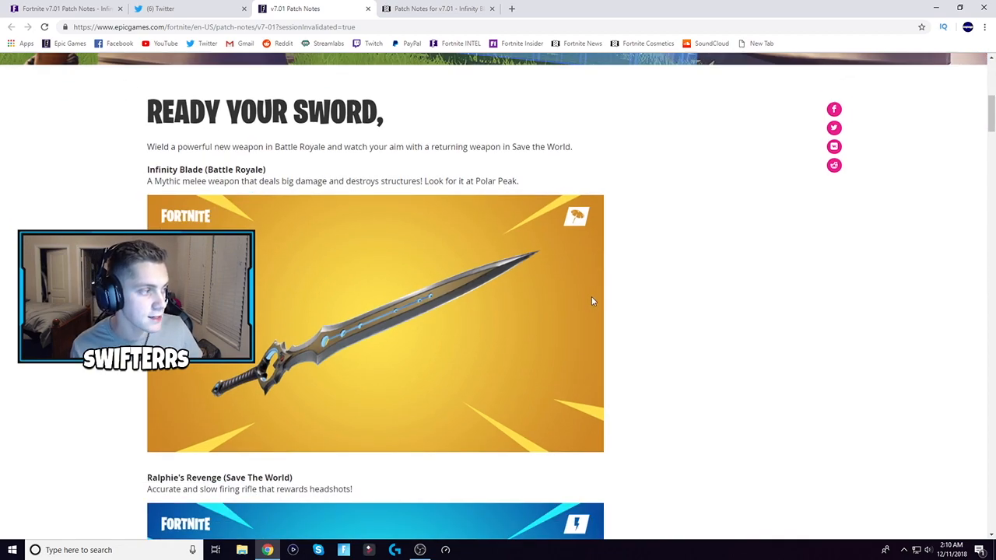
mouse_move(588, 301)
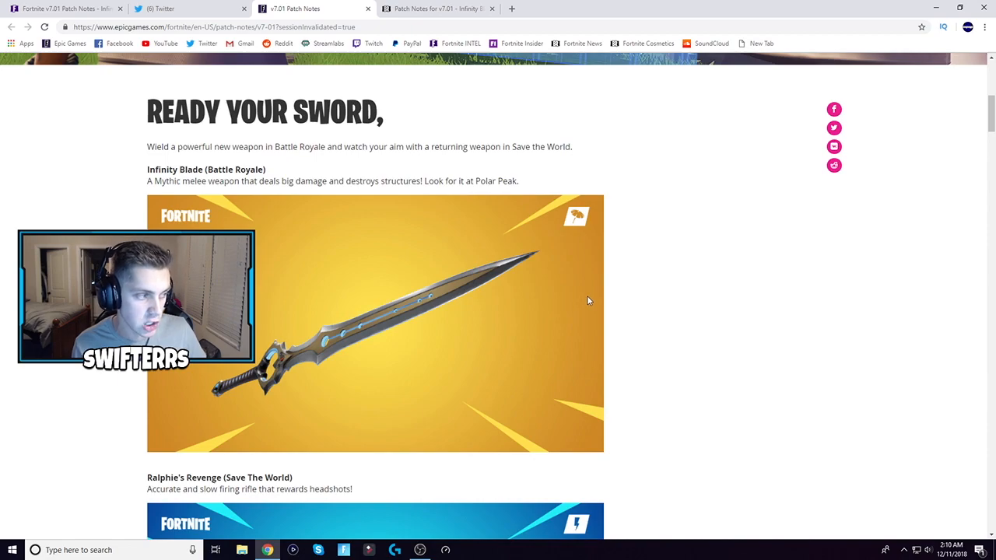
scroll("down", 3)
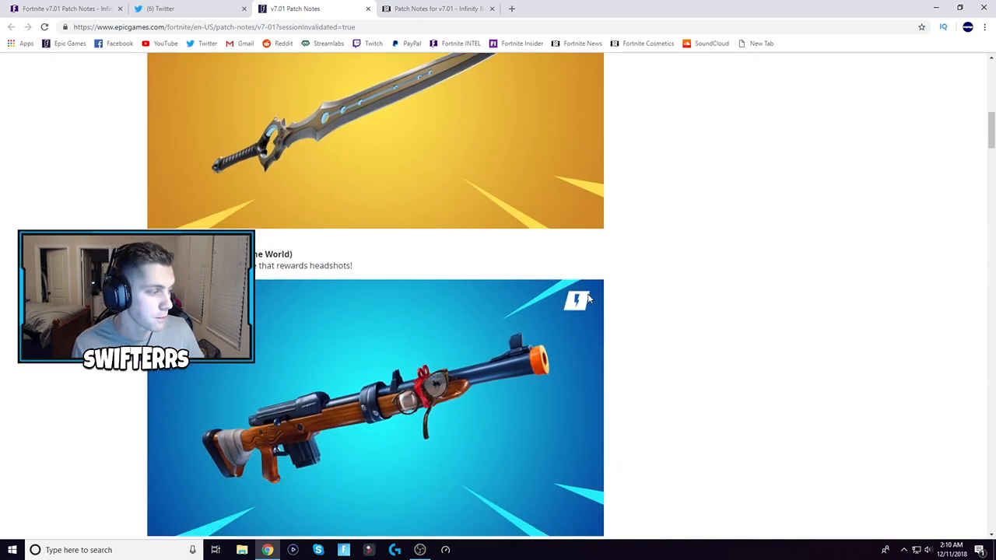
Step: Scroll to the Battle Royale heading and Limited Time Mode: Close Encounters
scroll("down", 3)
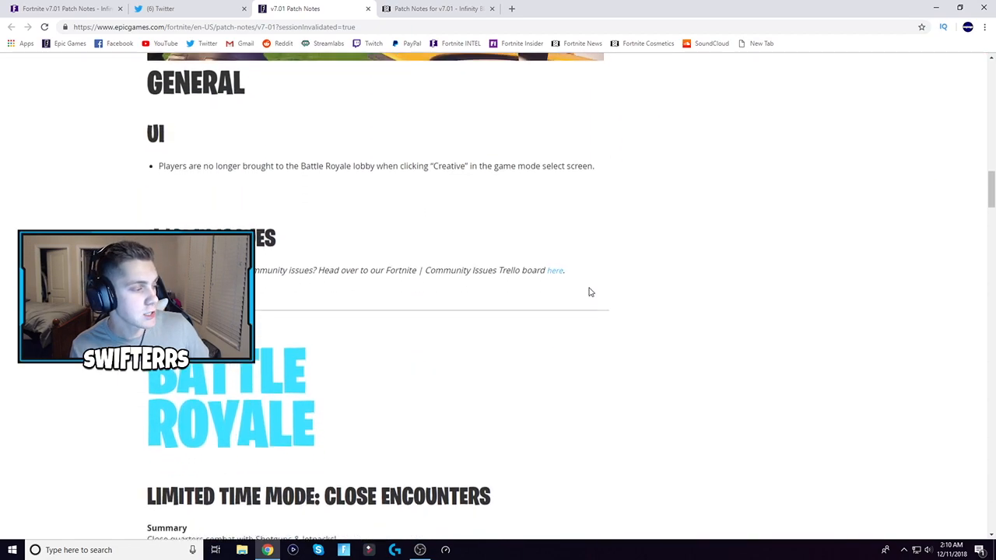
scroll("down", 3)
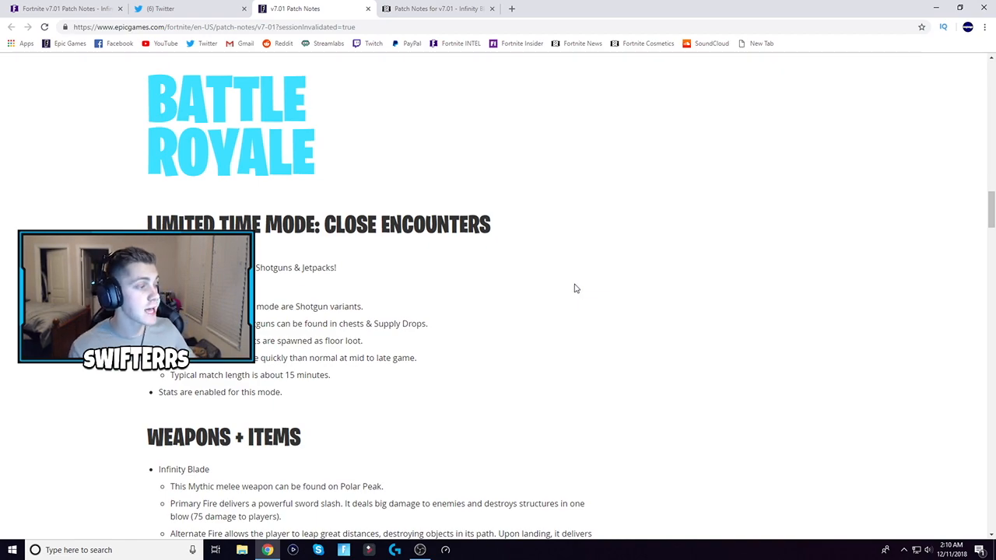
mouse_move(553, 261)
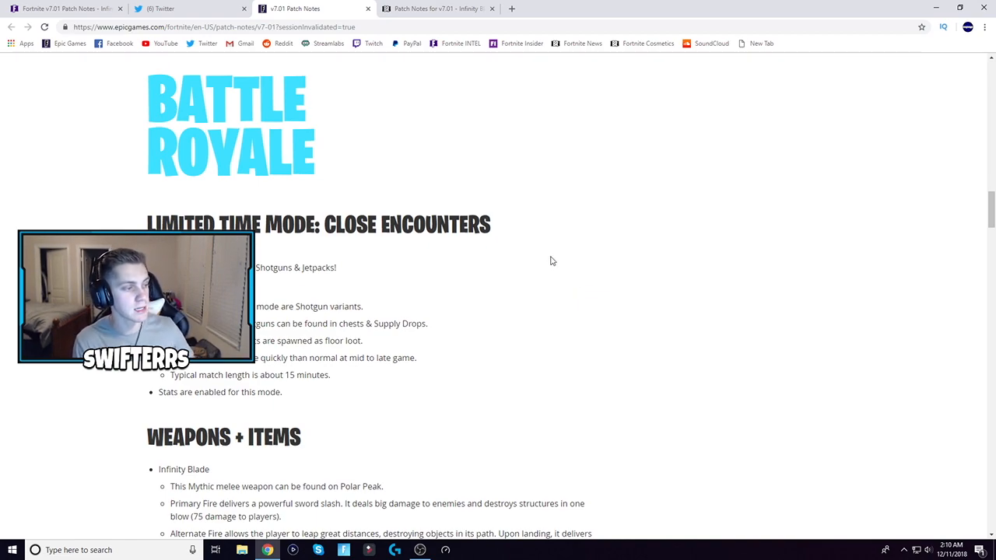
mouse_move(545, 262)
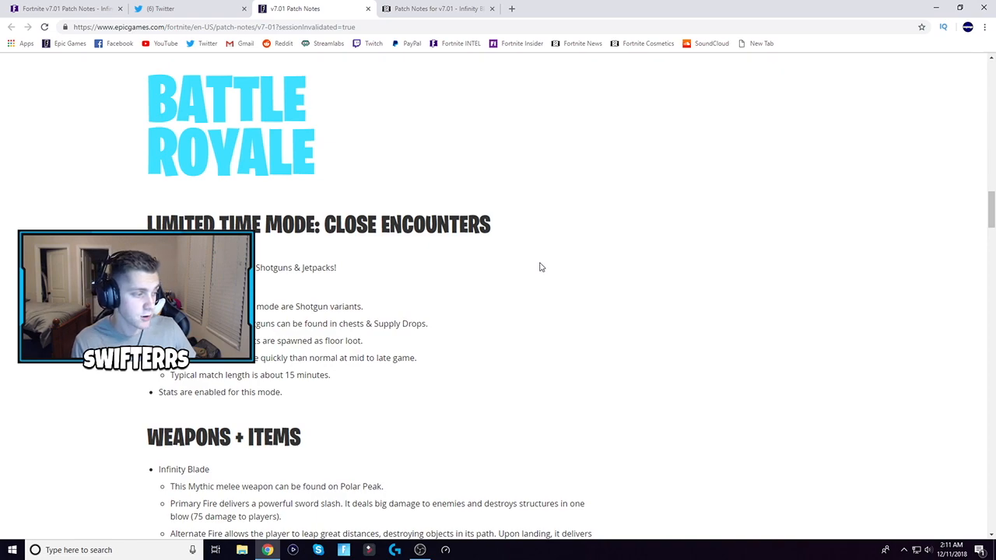
Step: Scroll so the Close Encounters Summary and Mode Details list are visible
scroll("down", 3)
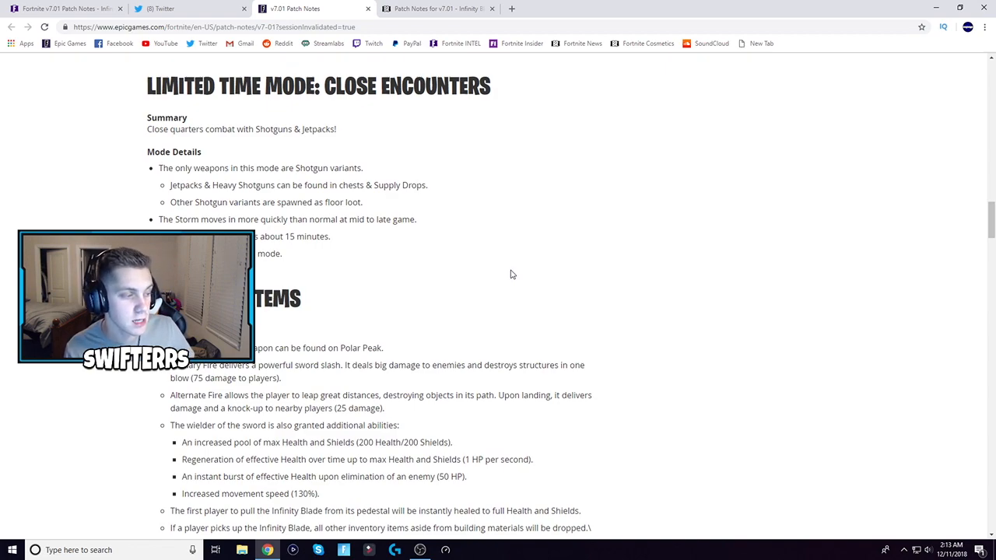
Step: Scroll through the Infinity Blade entry under Weapons + Items to its drop rules
scroll("down", 3)
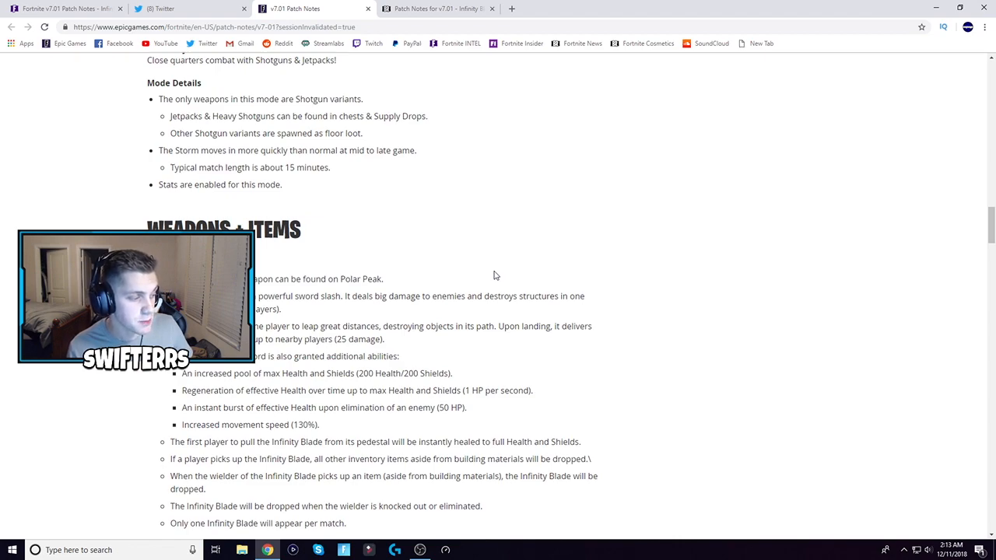
mouse_move(489, 273)
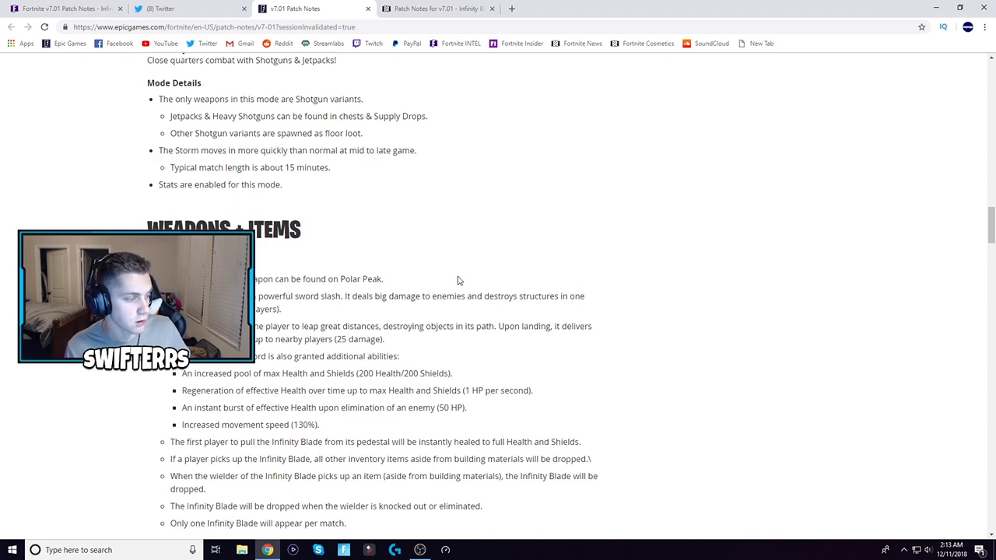
scroll("down", 3)
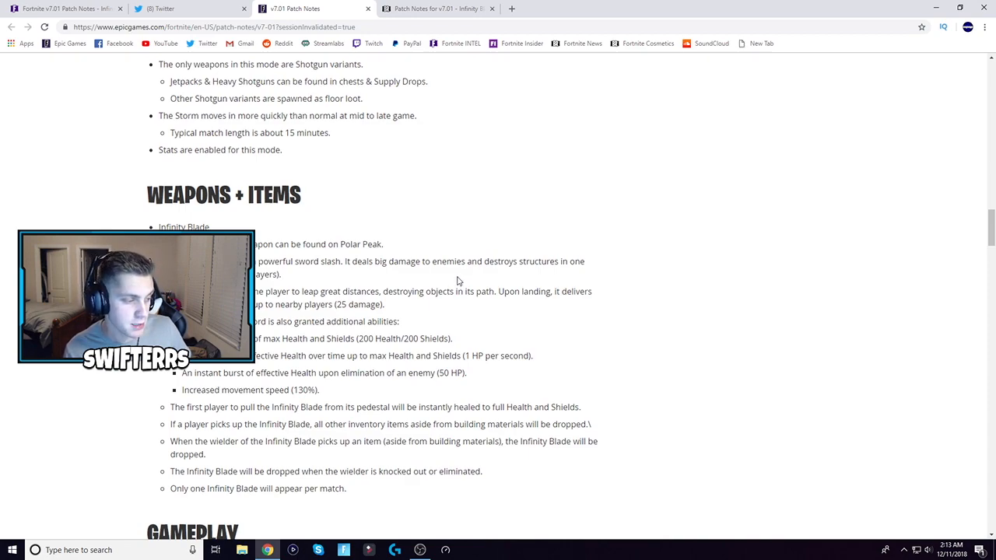
Step: Scroll to the Gameplay heading and the X-4 Stormwing plane-shootdown damage change
scroll("down", 3)
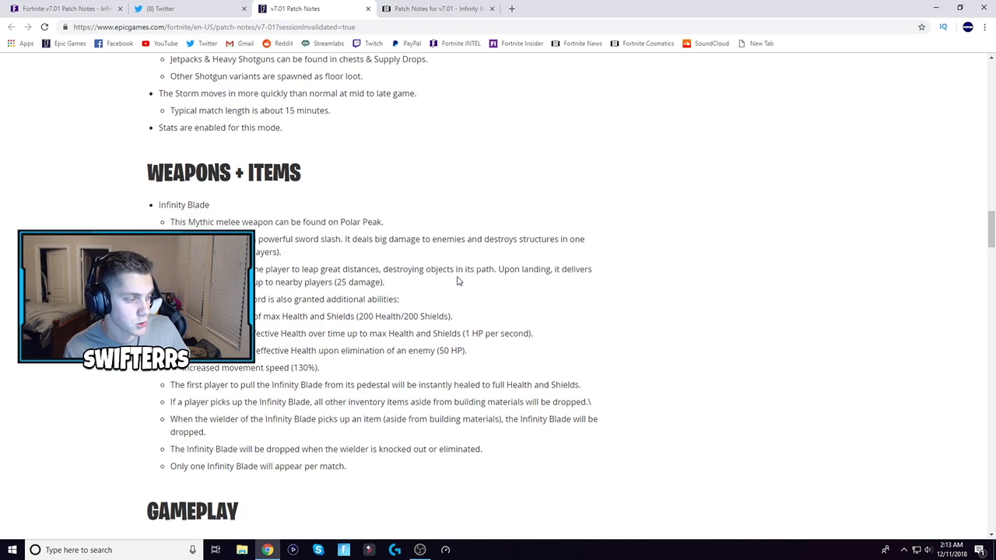
scroll("down", 3)
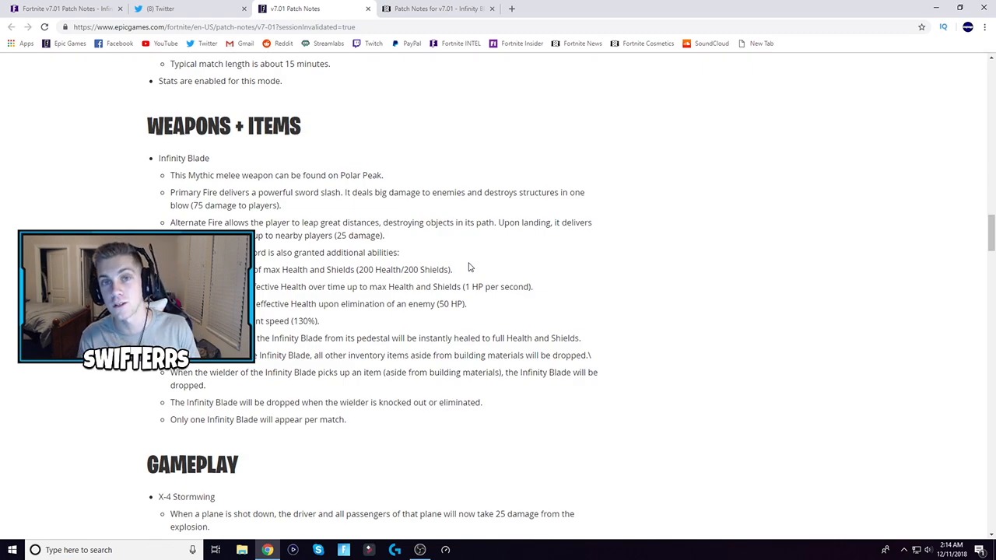
Step: Scroll down to the Battle Royale Bug Fixes list above the CREATIVE heading
scroll("down", 3)
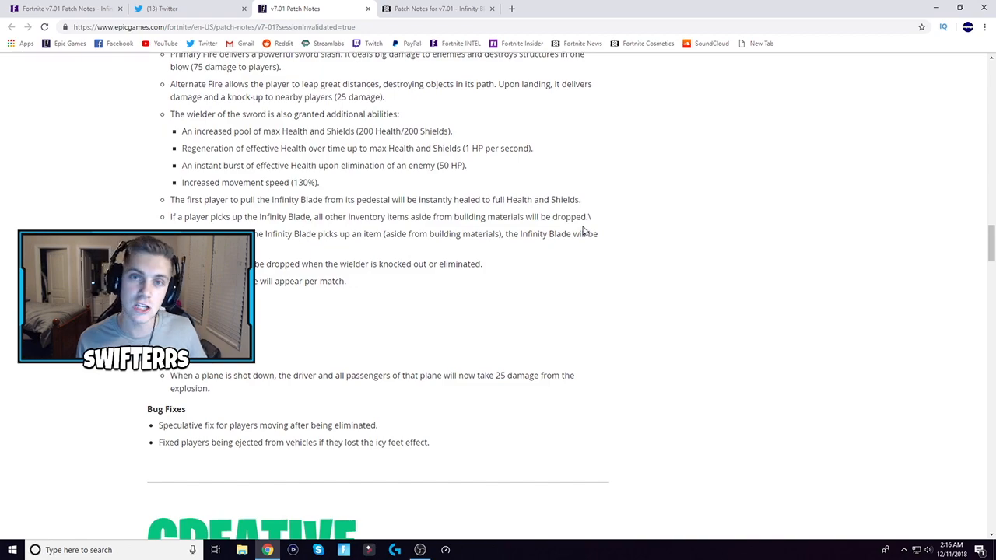
mouse_move(580, 262)
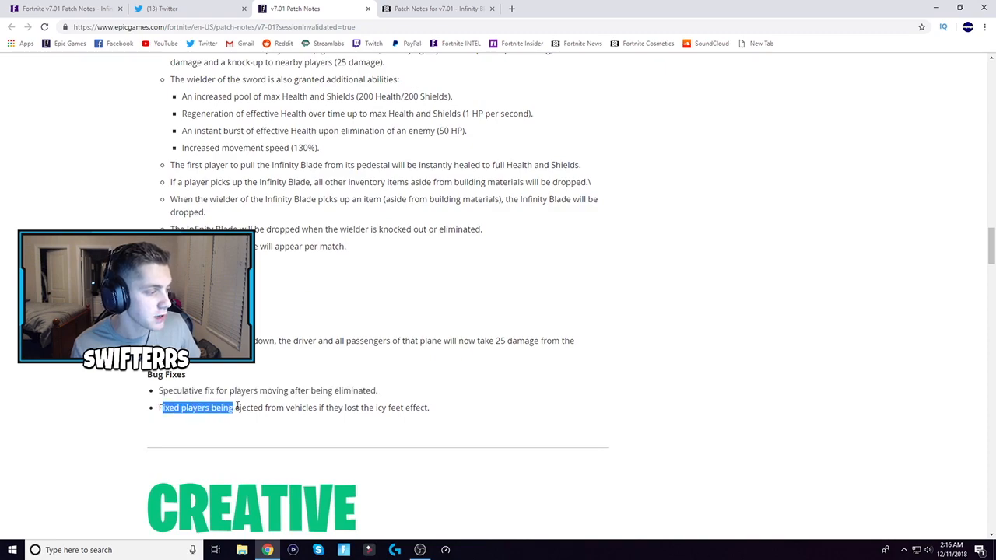
Step: Drag across "Fixed players being ejected from vehicles" in the Bug Fixes list
left_click_drag(233, 408, 319, 408)
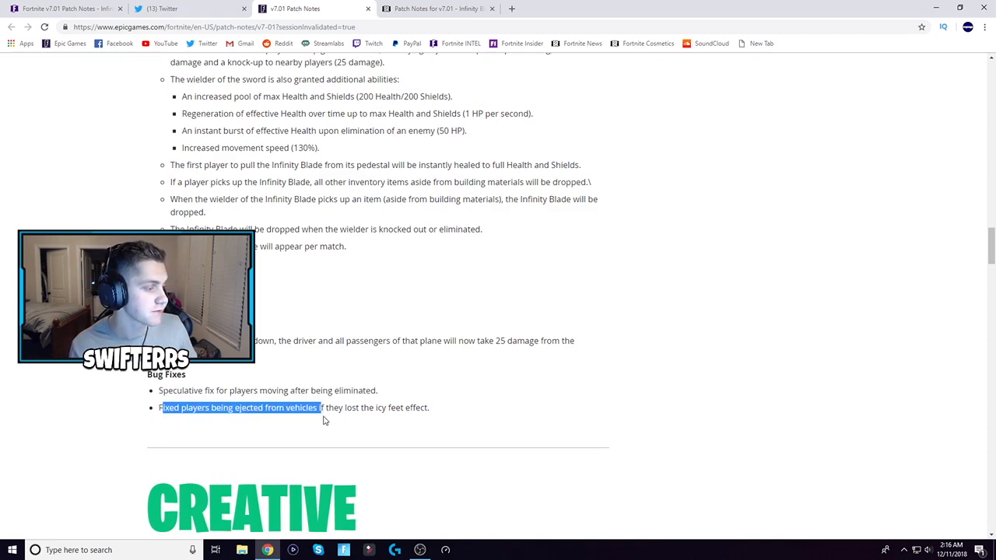
Step: Finish highlighting the vehicle-ejection fix, then scroll to the Creative Islands notes
left_click_drag(319, 407, 403, 408)
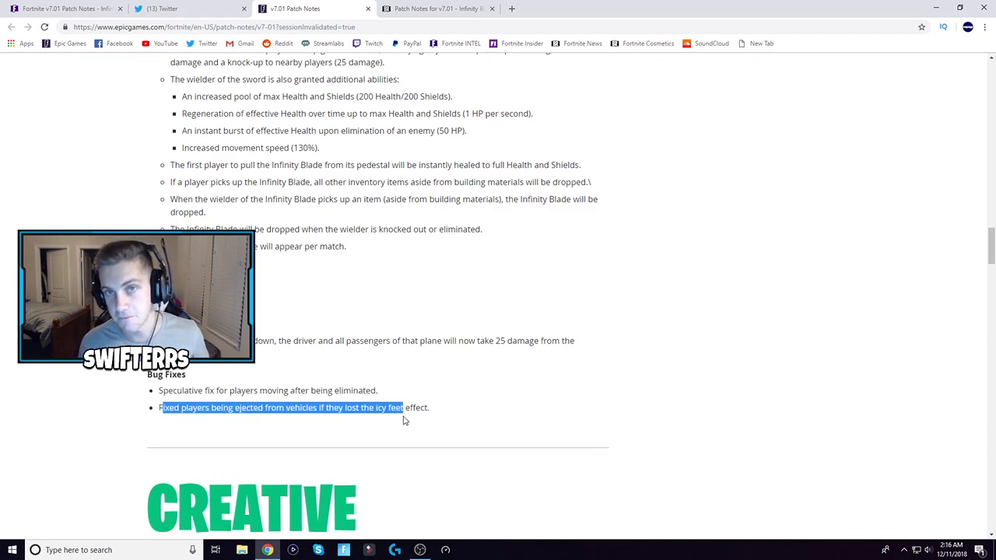
scroll("down", 3)
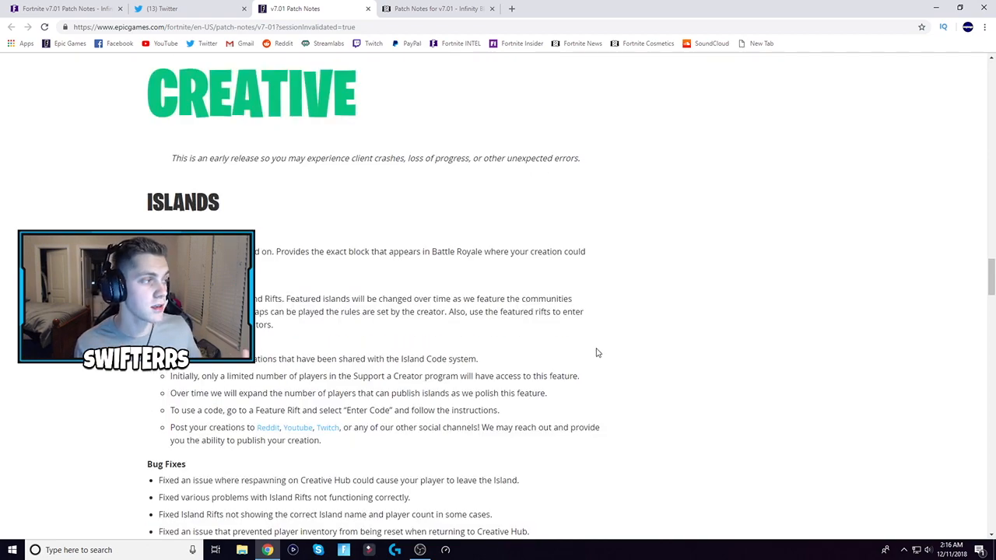
scroll("down", 3)
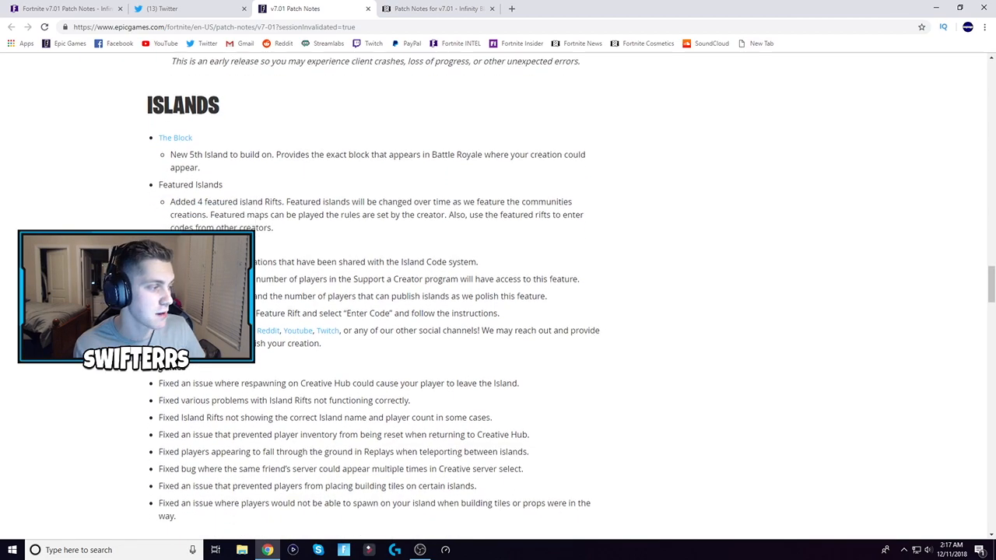
scroll("down", 3)
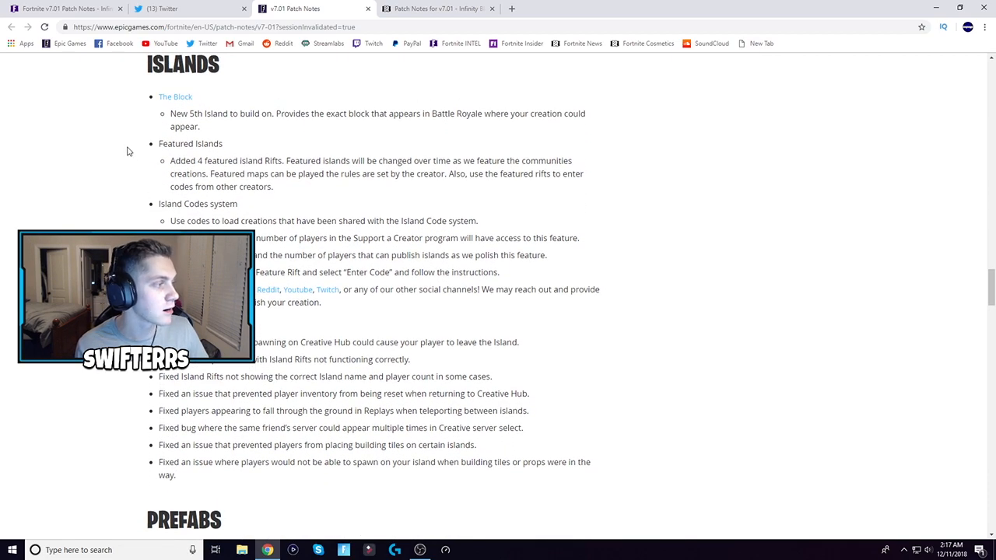
scroll("down", 3)
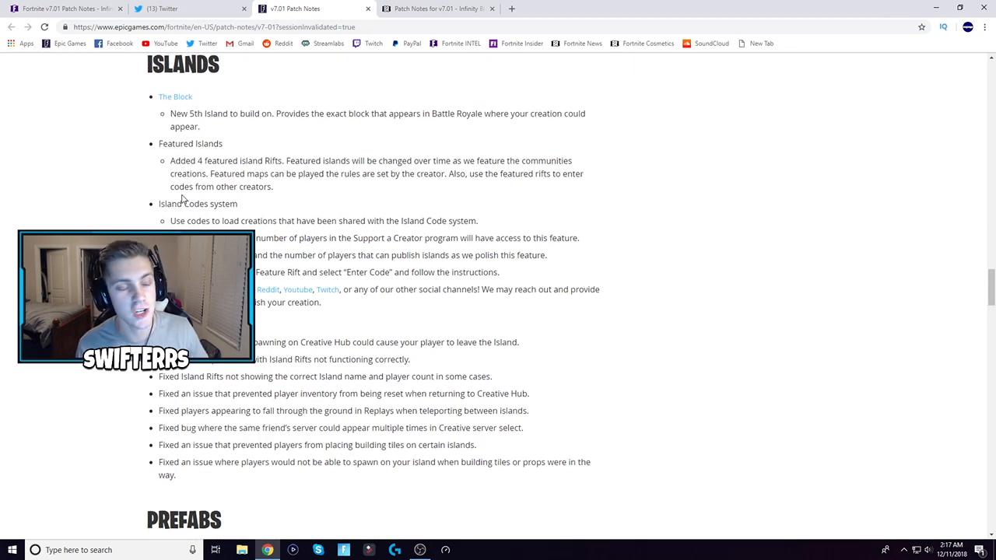
scroll("up", 3)
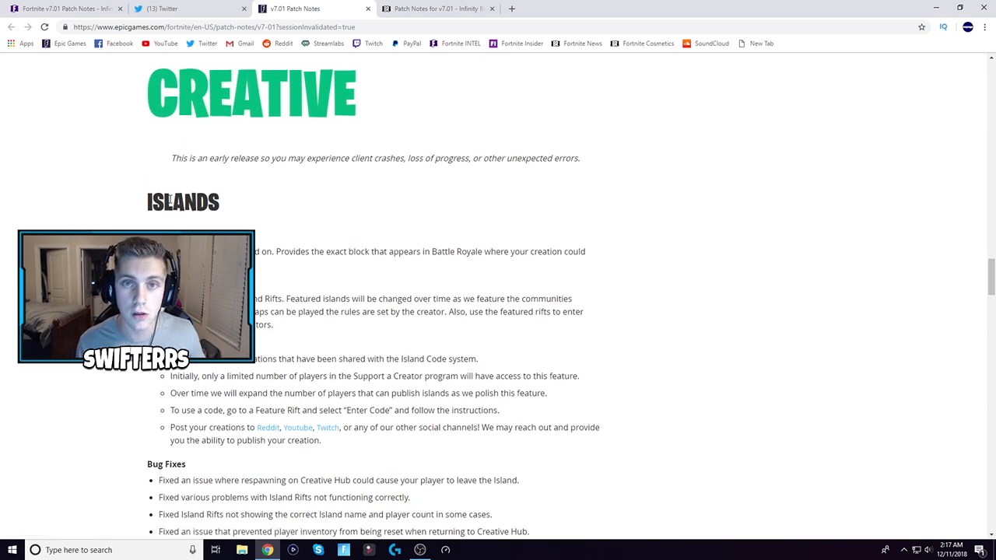
Step: Scroll past Prefabs, Devices, Fly and Teams, then back up to Creative Gameplay
scroll("down", 3)
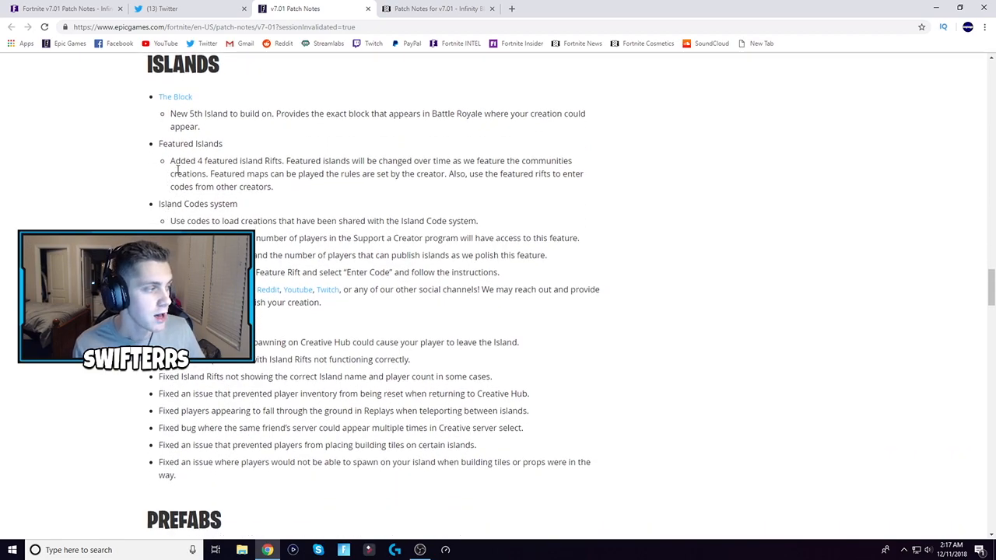
scroll("down", 3)
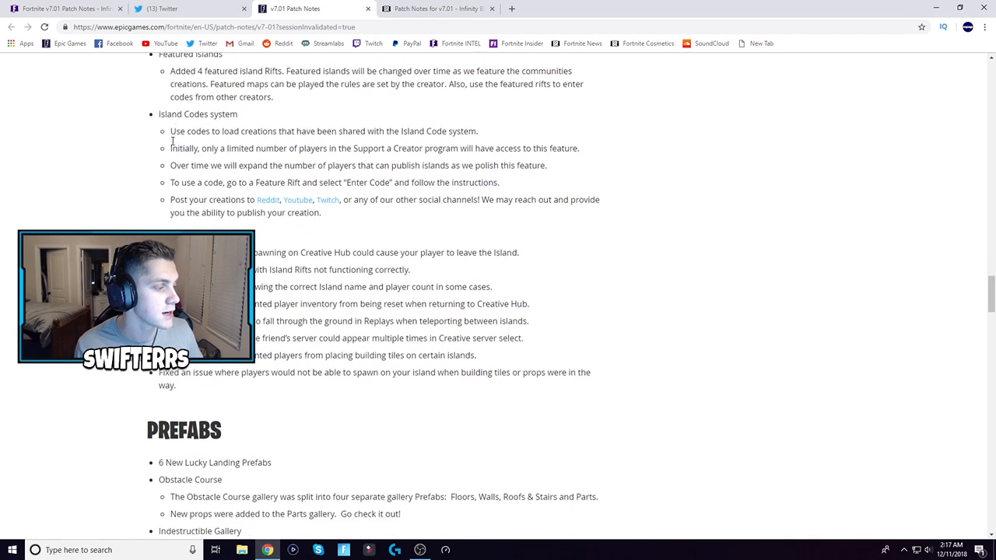
scroll("down", 3)
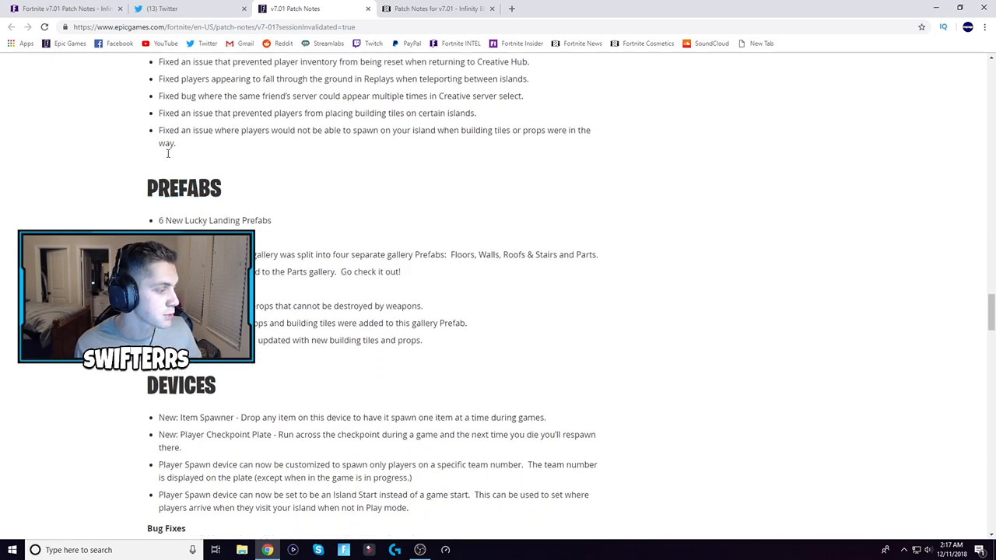
scroll("down", 3)
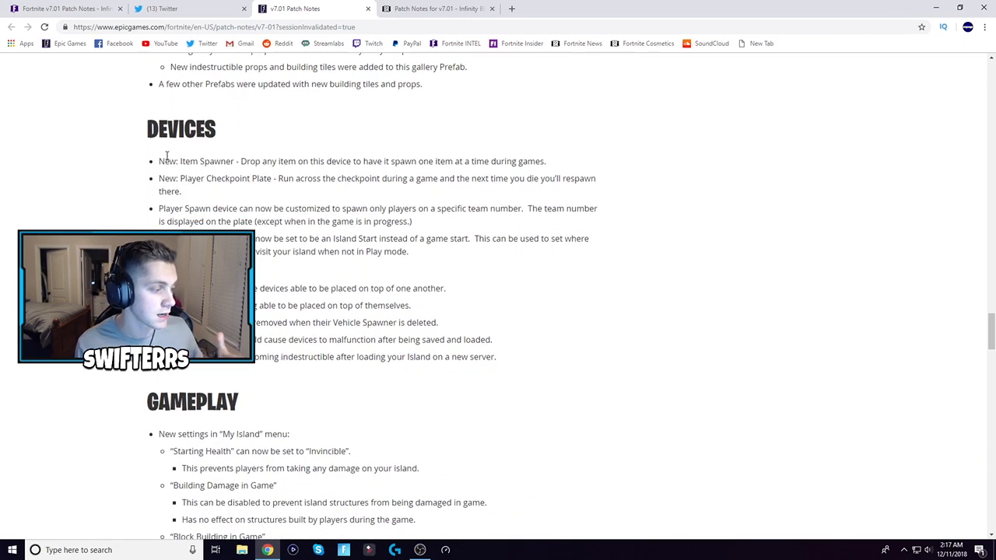
scroll("down", 3)
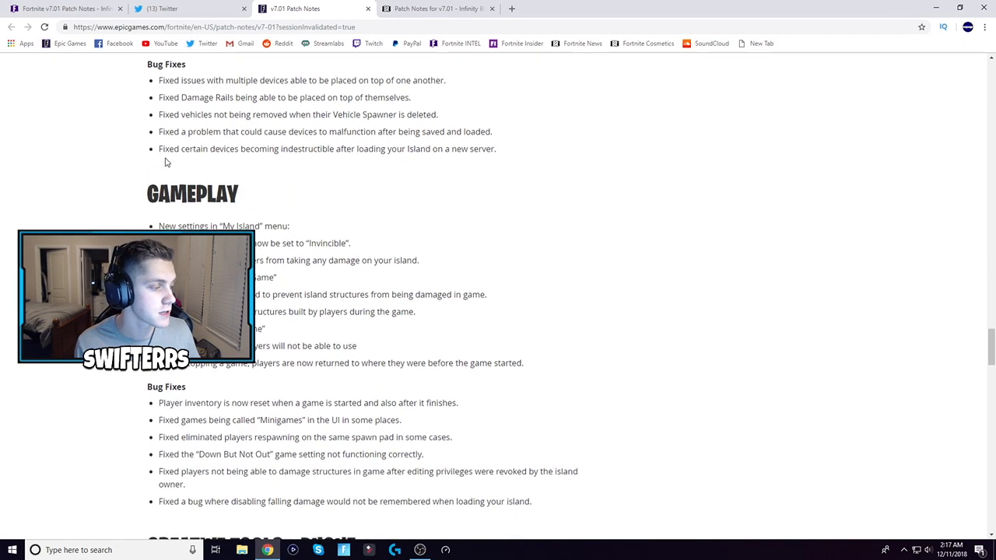
scroll("down", 3)
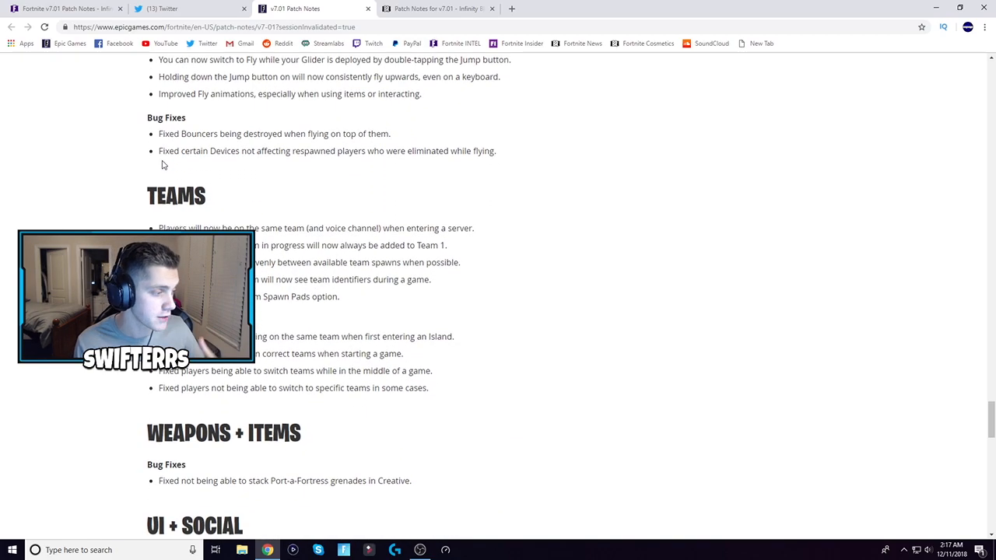
scroll("up", 3)
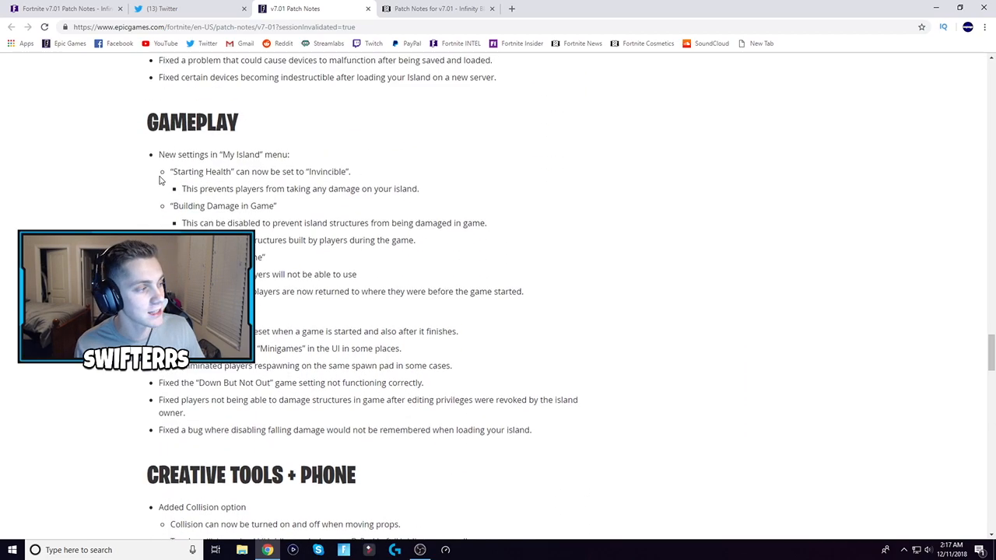
Step: Scroll down through the UI + Social, Performance and Mobile sections
scroll("down", 3)
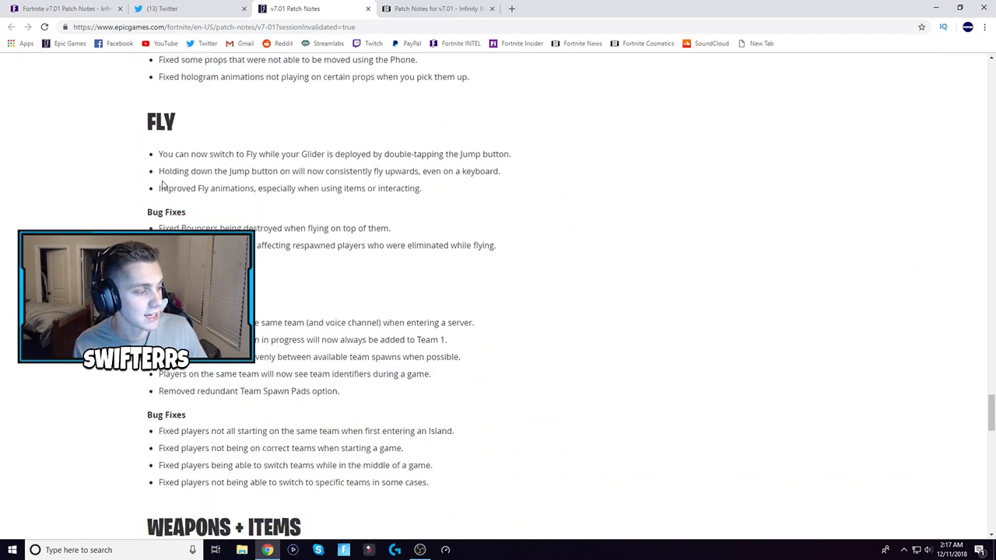
scroll("down", 3)
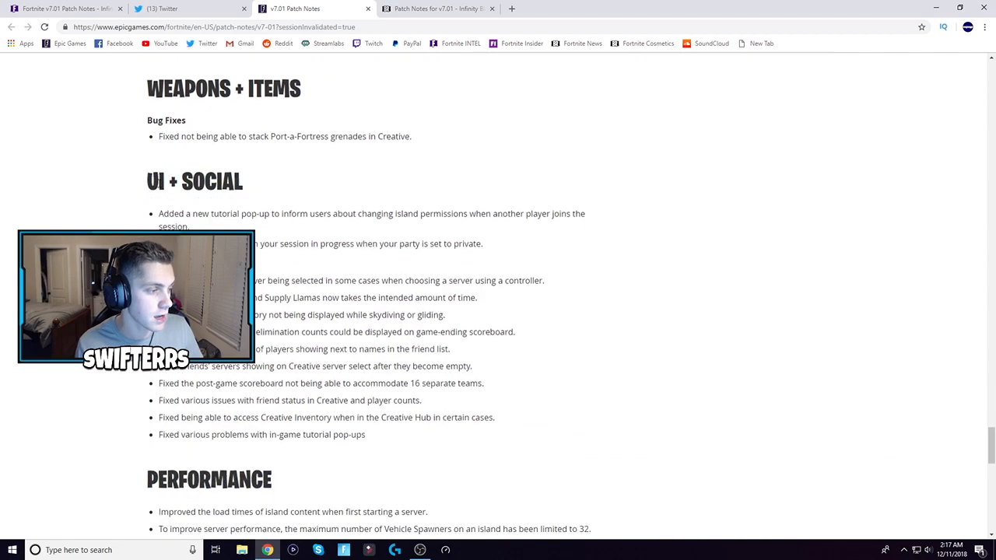
scroll("down", 3)
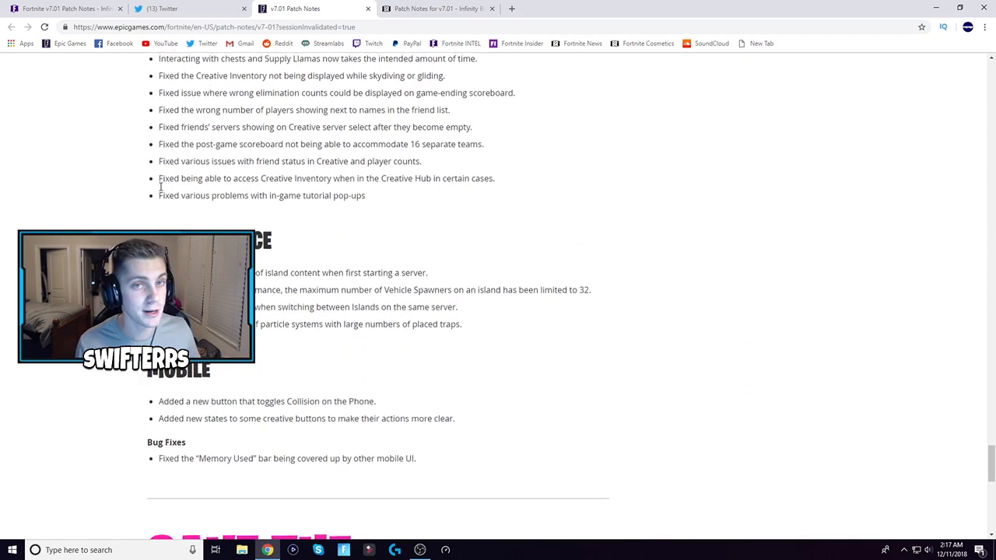
Step: Scroll back up past Creative to the Known Issues heading
scroll("up", 3)
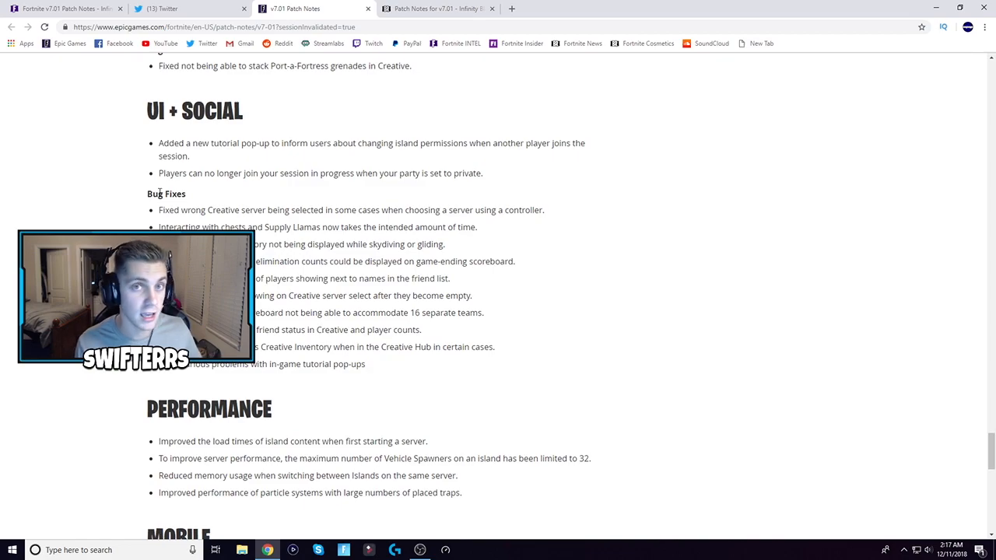
scroll("up", 3)
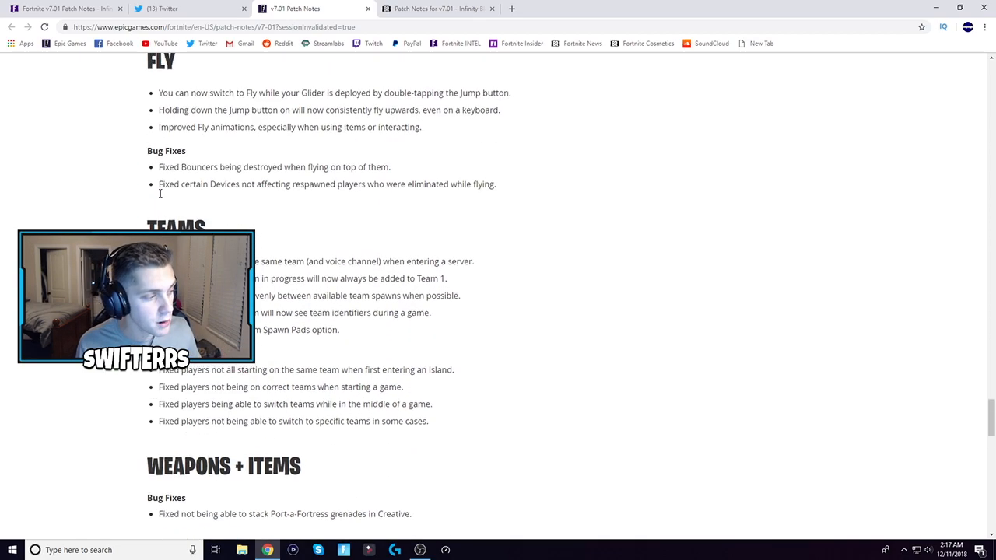
scroll("down", 3)
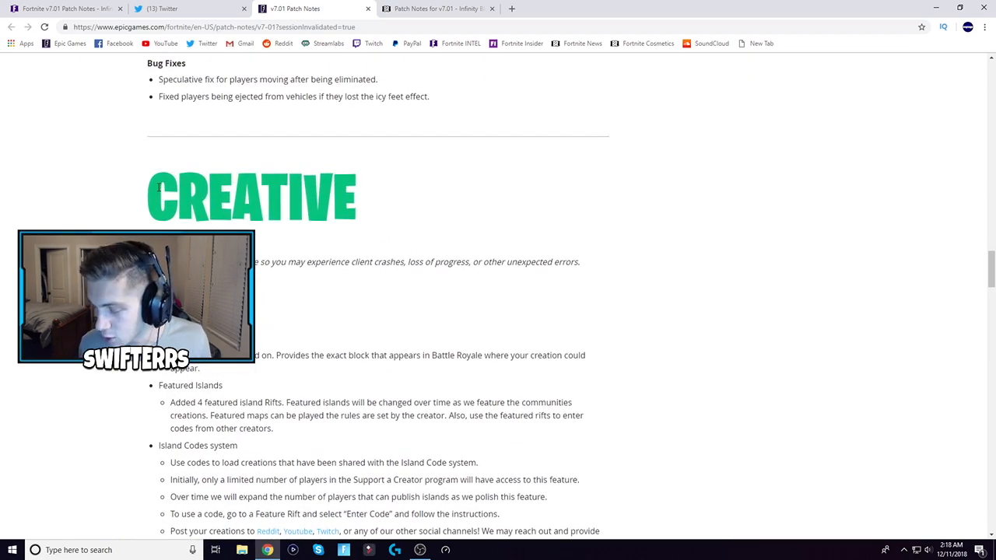
scroll("up", 3)
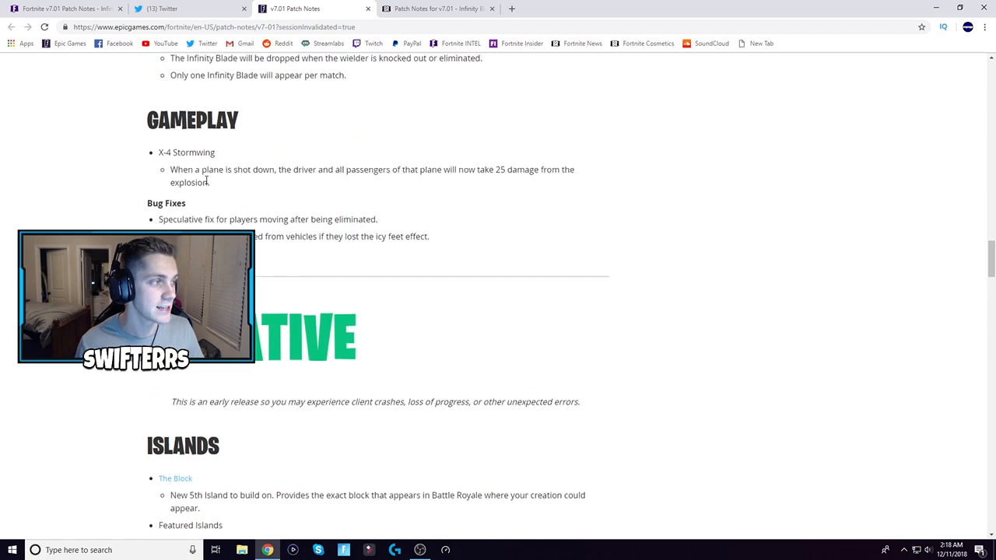
scroll("down", 3)
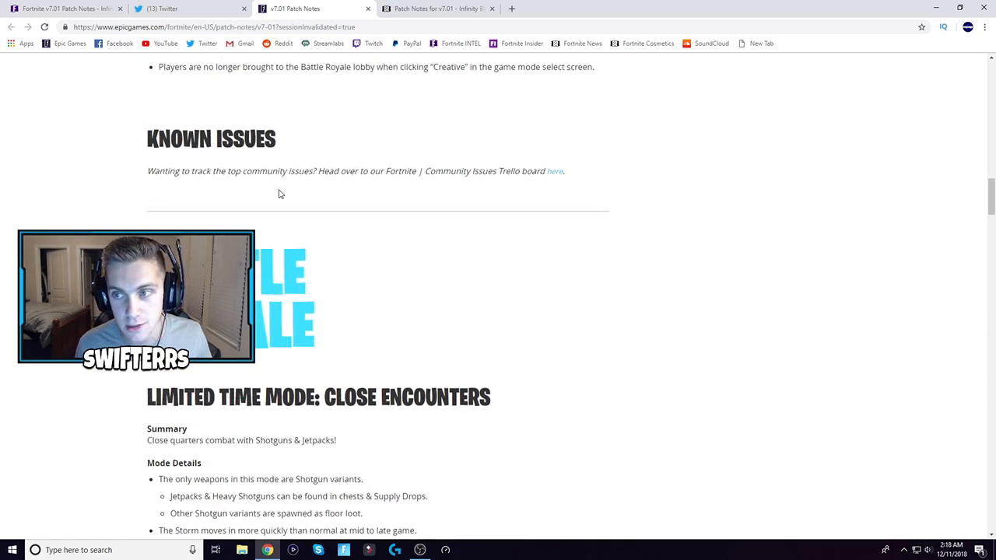